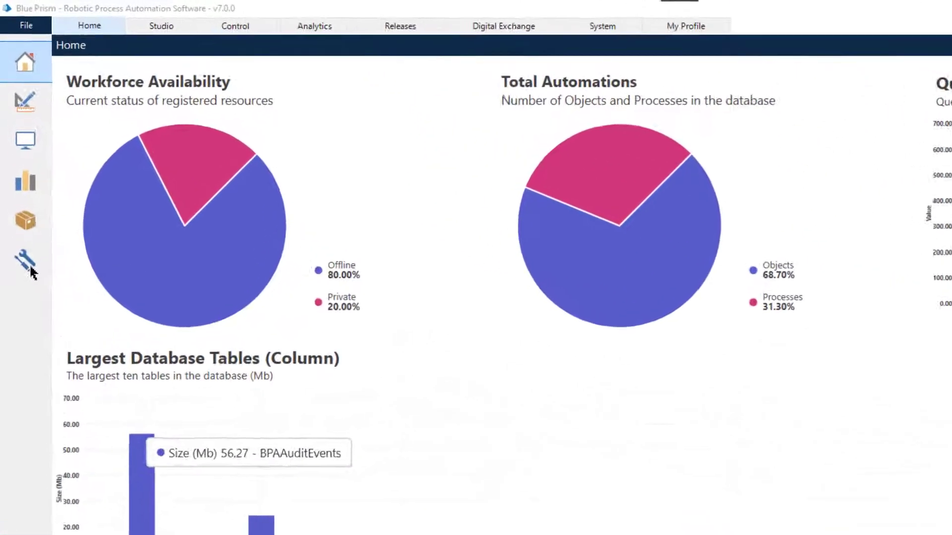
# Open System > Security > Encryption Schemes and edit the Default Encryption Scheme.
pyautogui.click(631, 27)
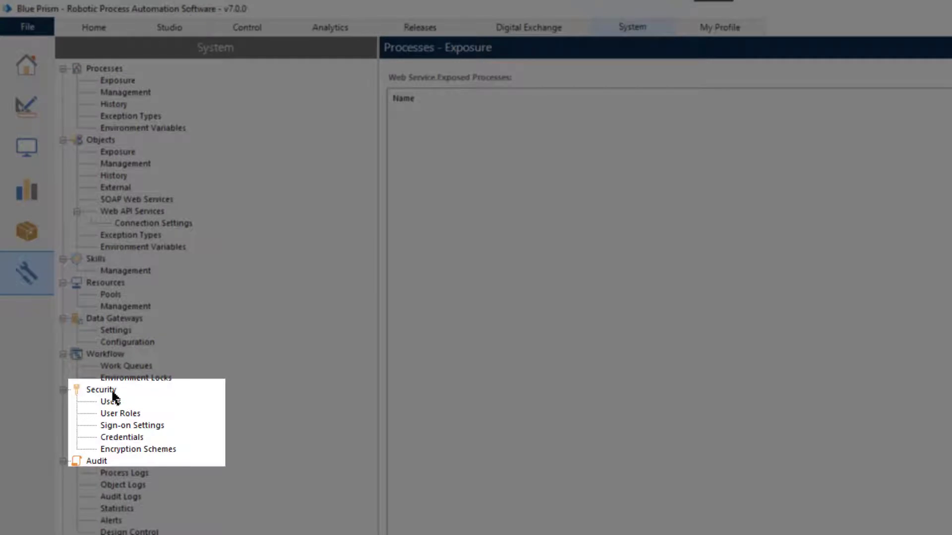
pyautogui.click(138, 449)
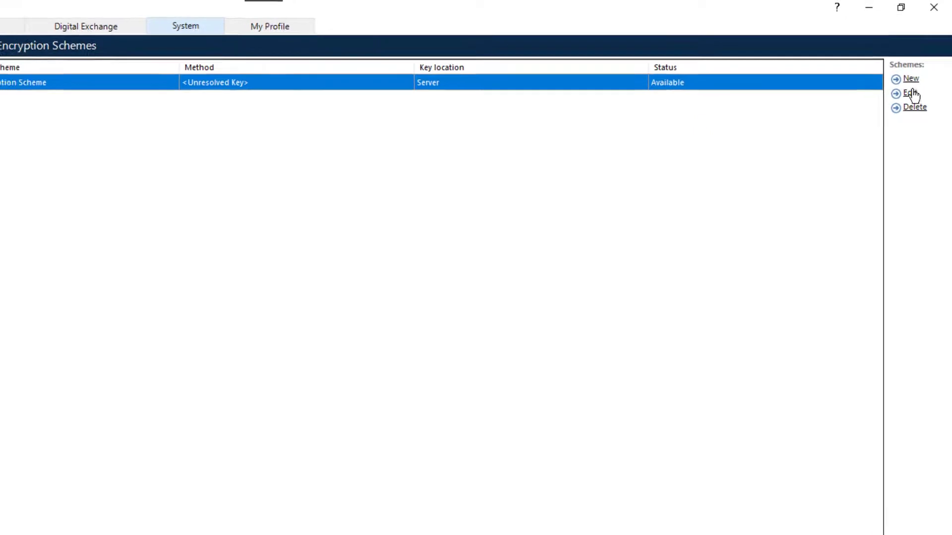
pyautogui.click(914, 92)
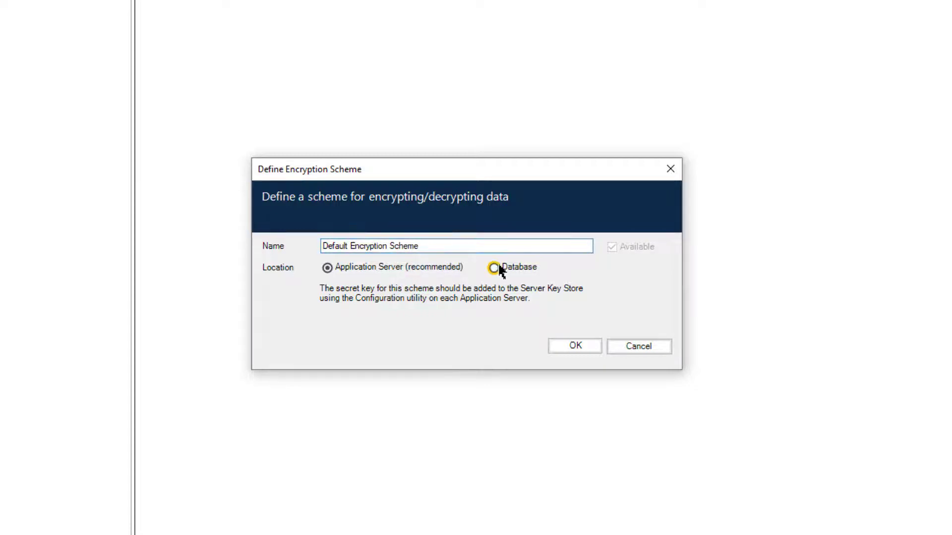
# Set key location to Database and method to AES-256 AesCryptoService (256 bit).
pyautogui.click(493, 268)
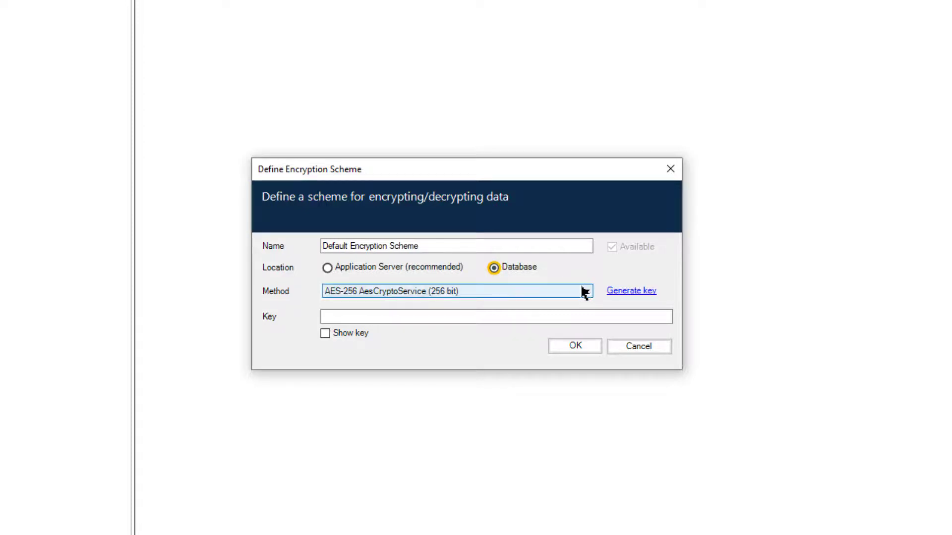
pyautogui.click(584, 291)
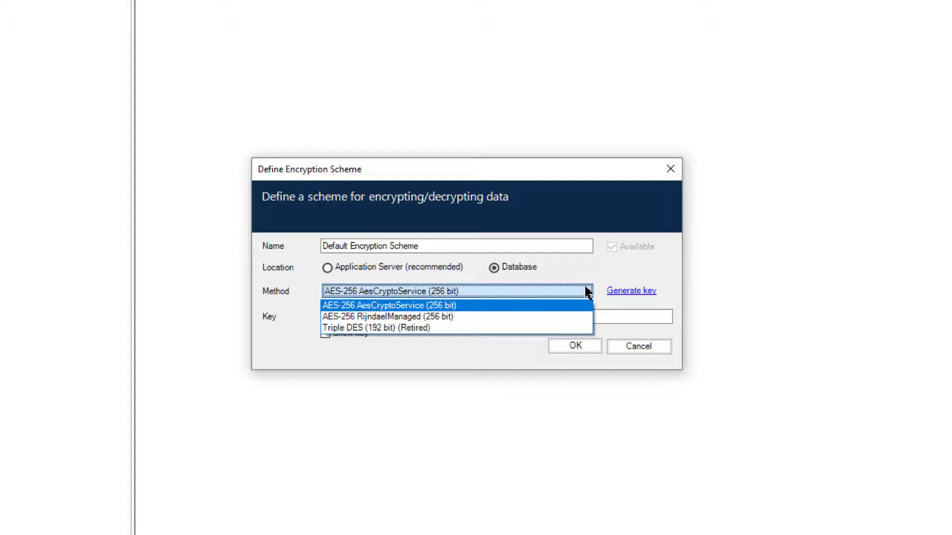
pyautogui.click(388, 305)
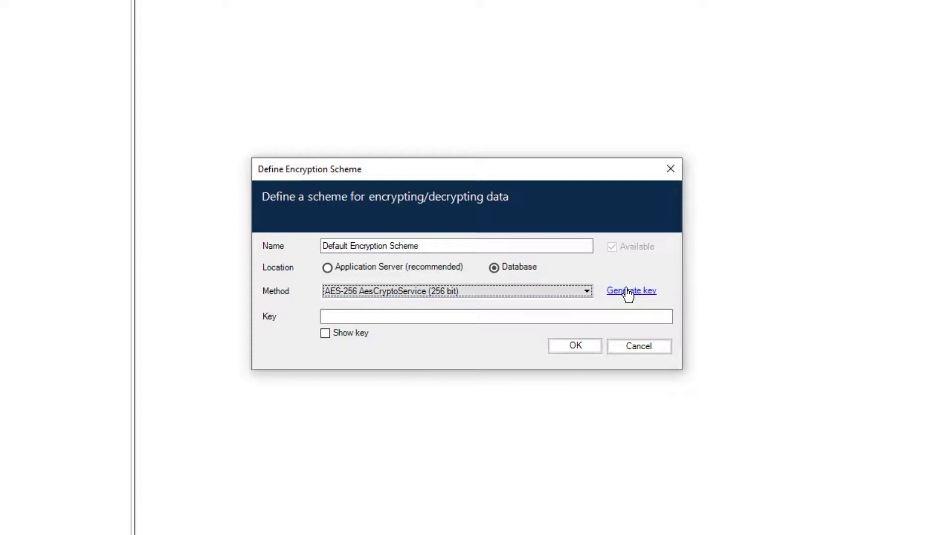
# Generate a new key, briefly reveal then hide it, and save the scheme.
pyautogui.click(631, 291)
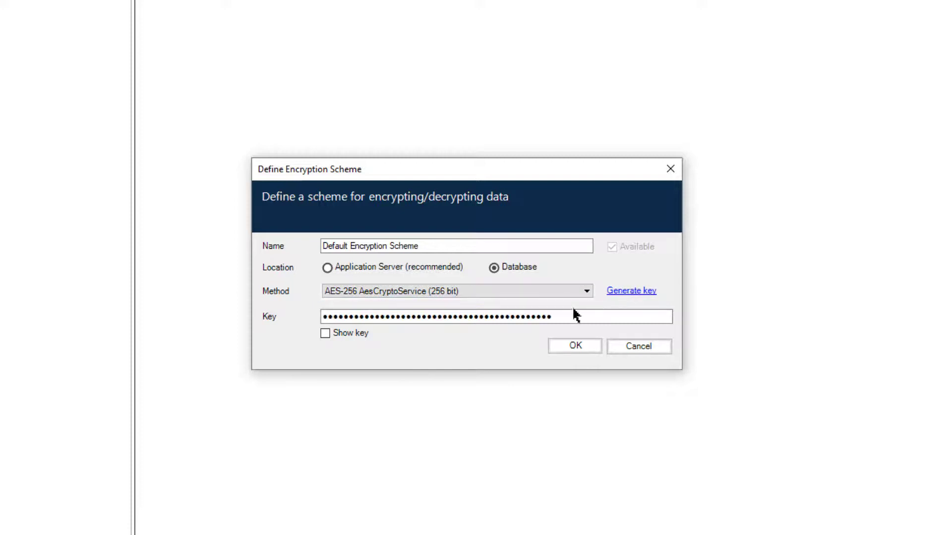
pyautogui.click(325, 333)
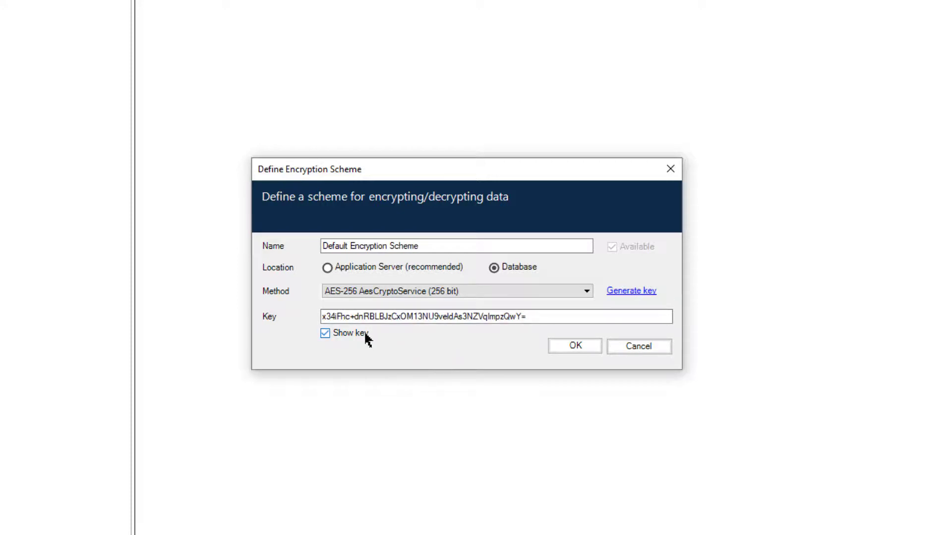
pyautogui.click(326, 333)
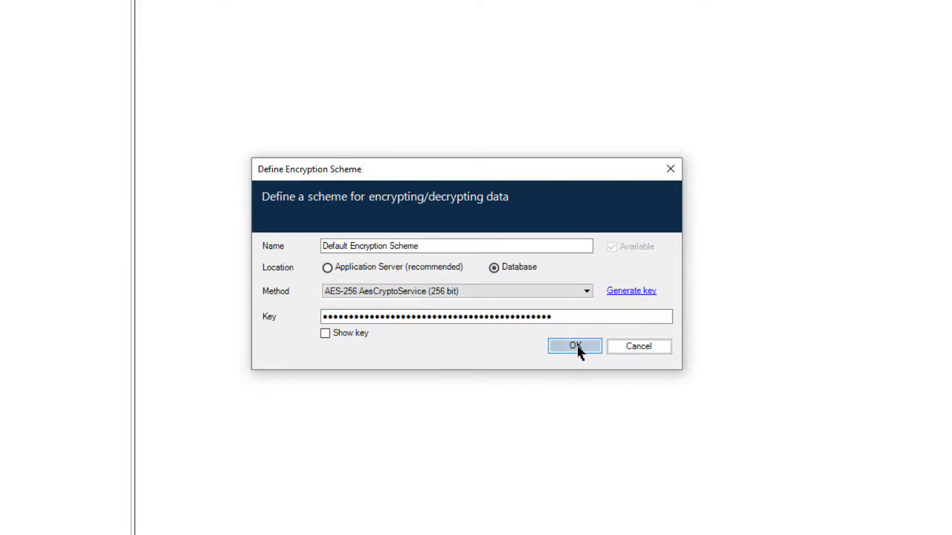
pyautogui.click(574, 347)
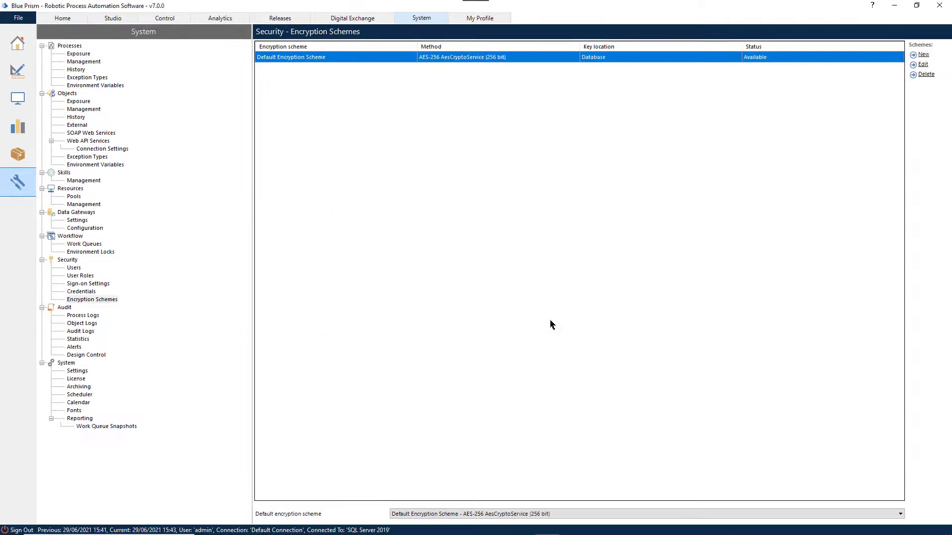